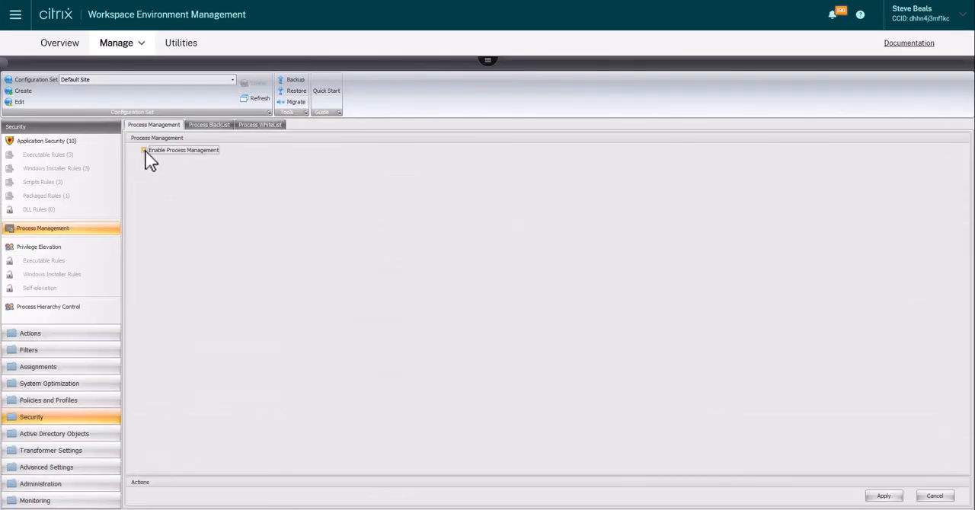
# Enable the process blacklist and add cmd.exe to it
pyautogui.click(208, 125)
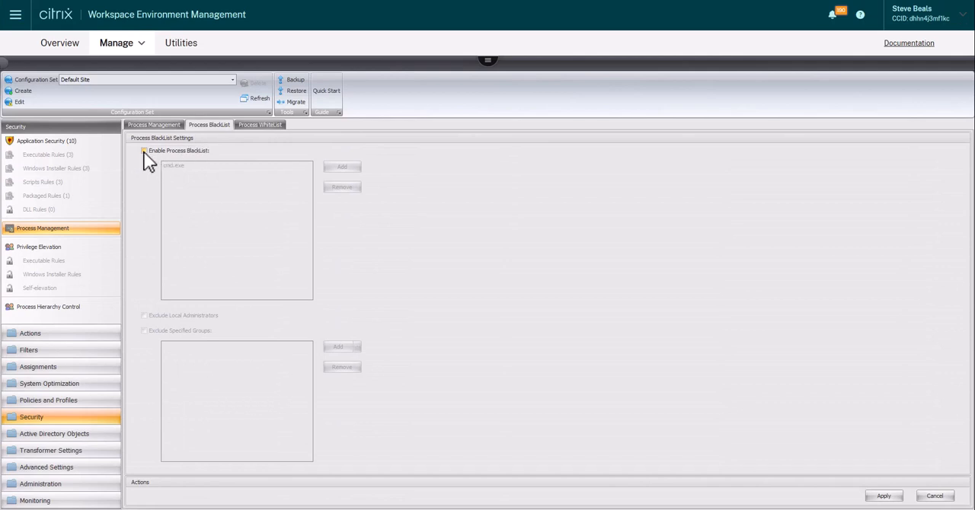
pyautogui.click(341, 167)
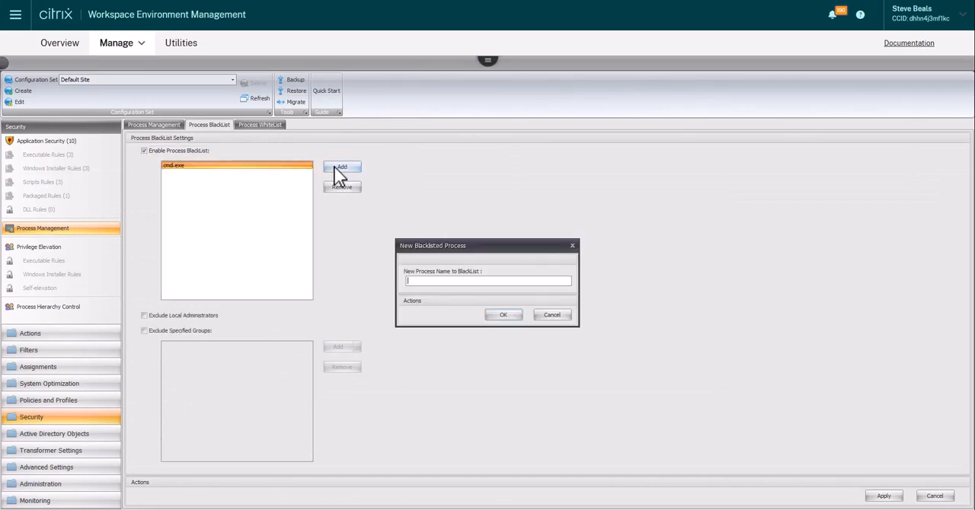
pyautogui.write('cmd.exe')
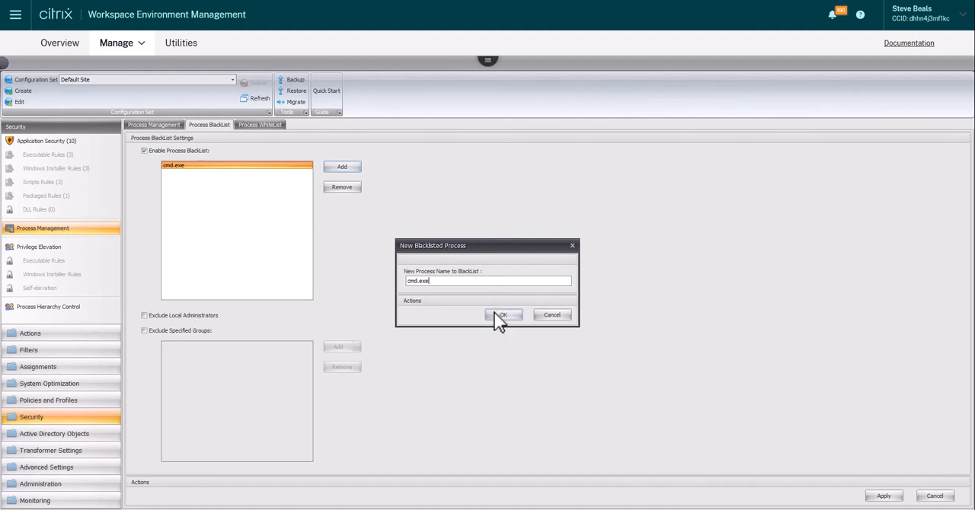
pyautogui.click(503, 315)
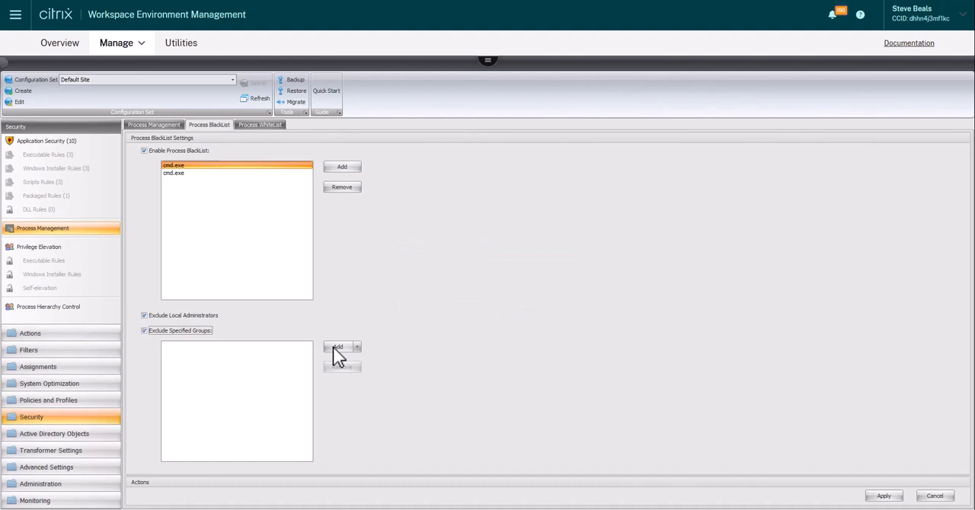
# Exempt local administrators and the Domain Admins group from the blacklist via Check Names
pyautogui.click(338, 347)
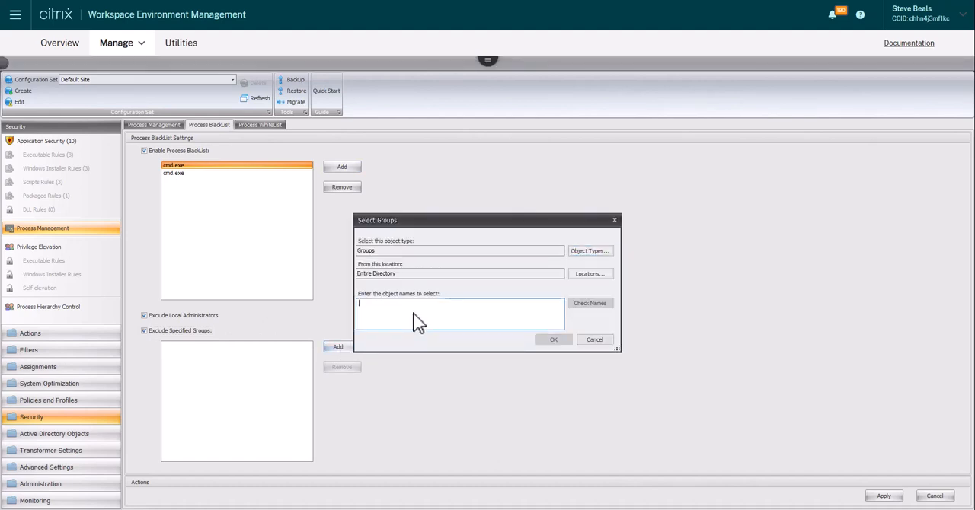
pyautogui.write('admins')
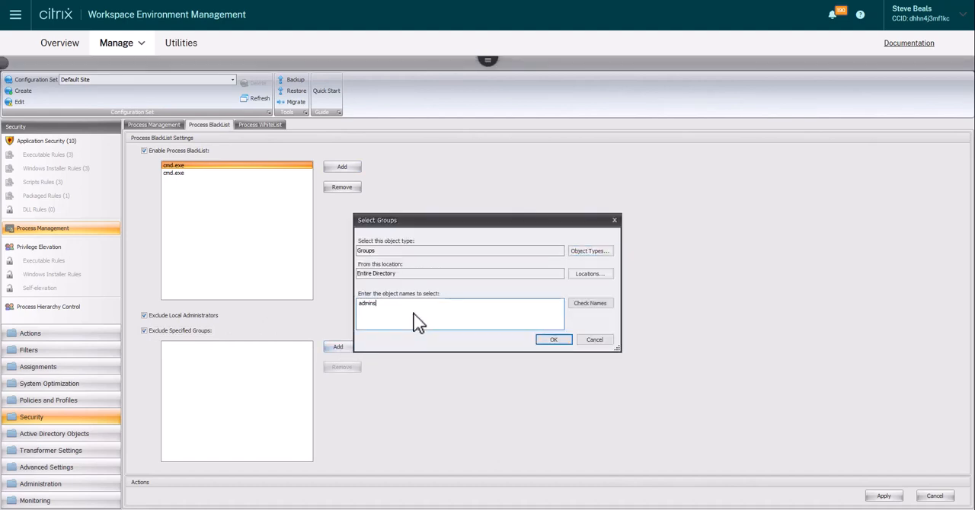
pyautogui.click(591, 304)
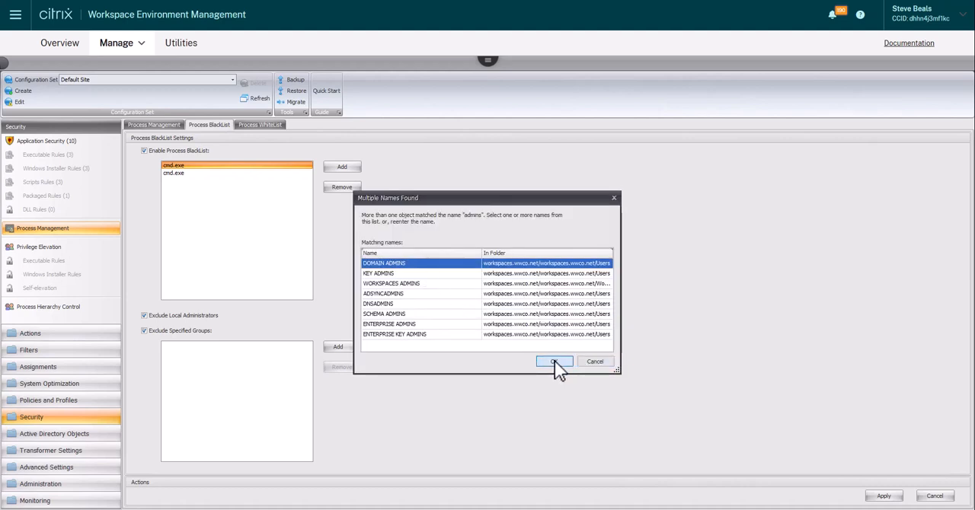
pyautogui.click(555, 361)
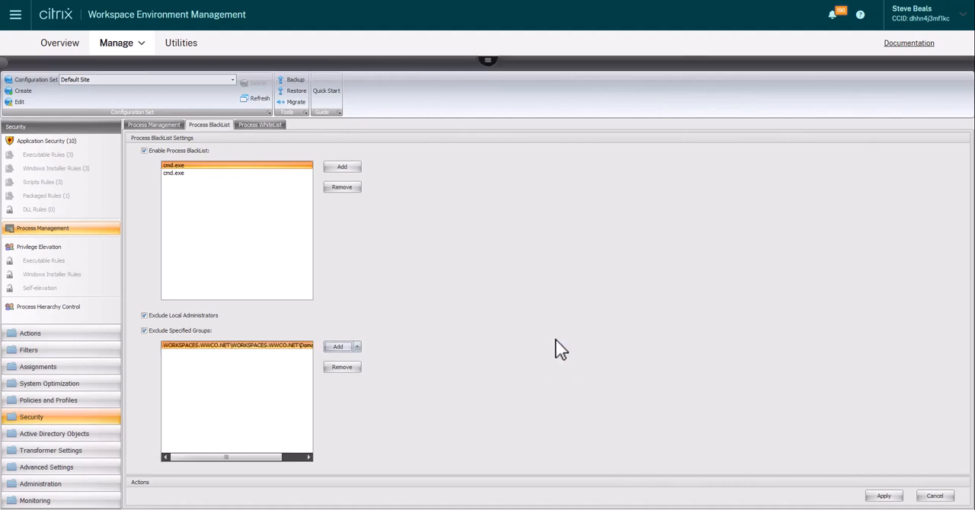
# Switch between the Process Blacklist and Whitelist tabs and enable the process whitelist
pyautogui.click(341, 186)
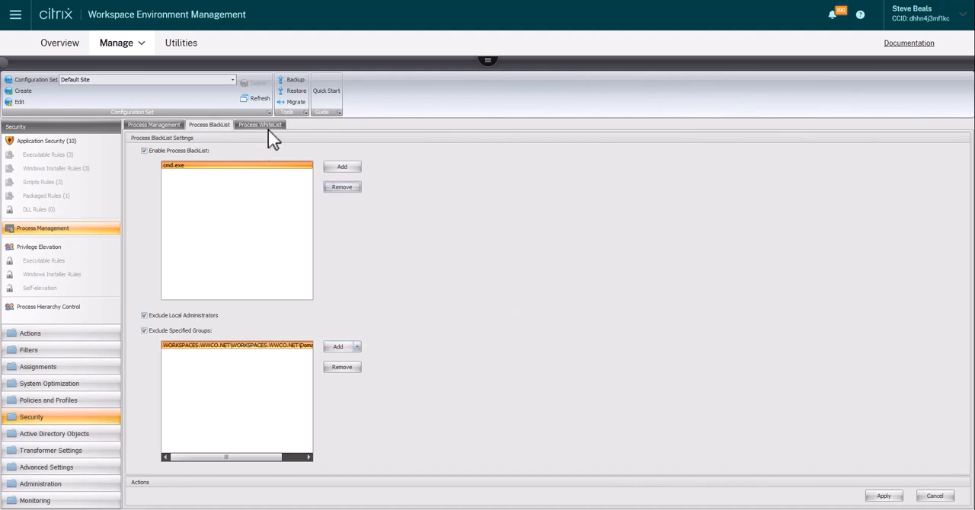
pyautogui.click(259, 125)
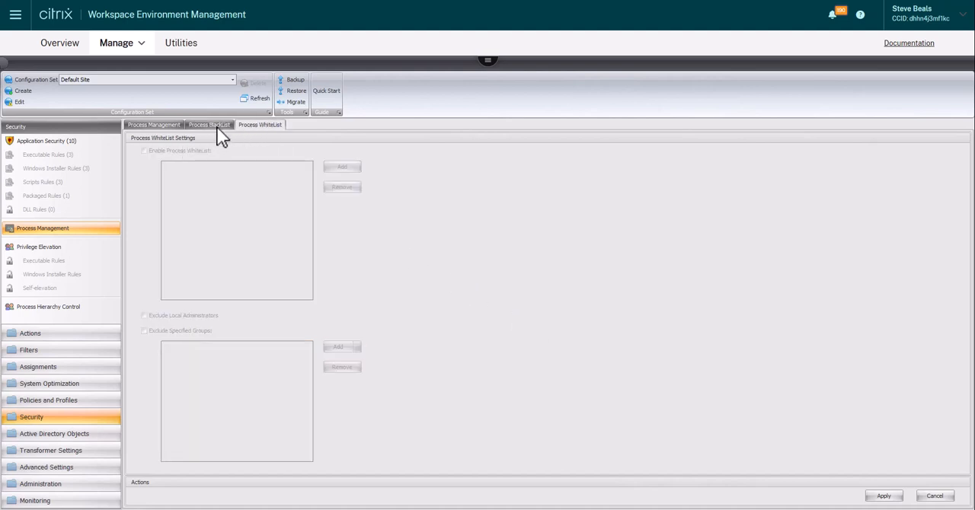
pyautogui.click(211, 125)
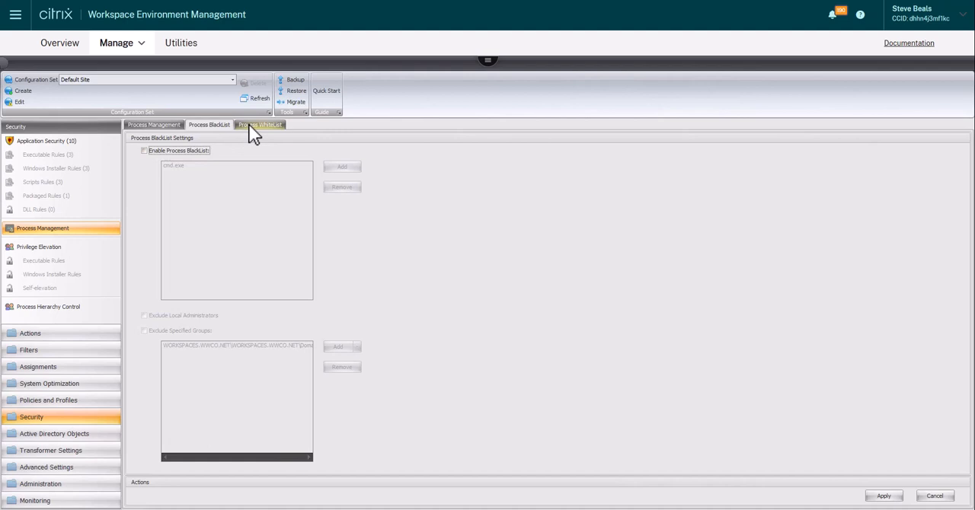
pyautogui.click(259, 125)
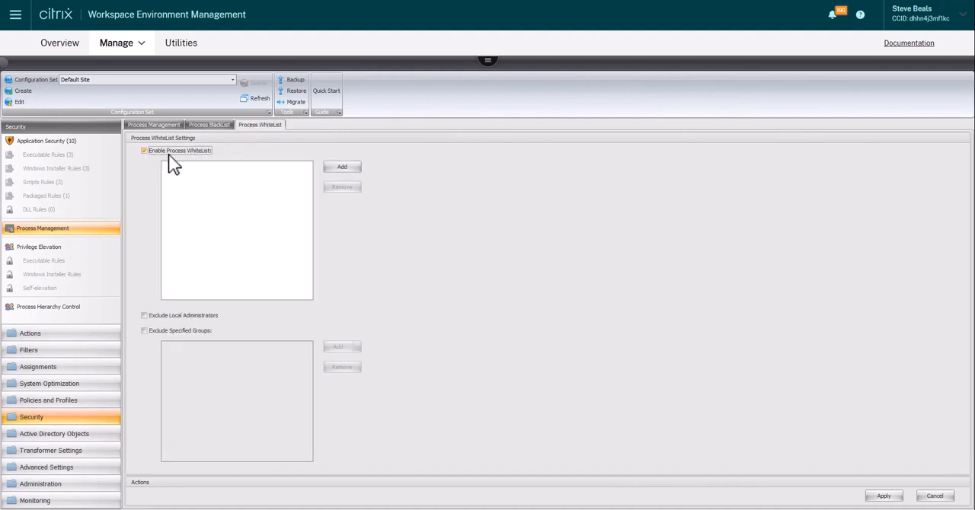
pyautogui.moveTo(207, 139)
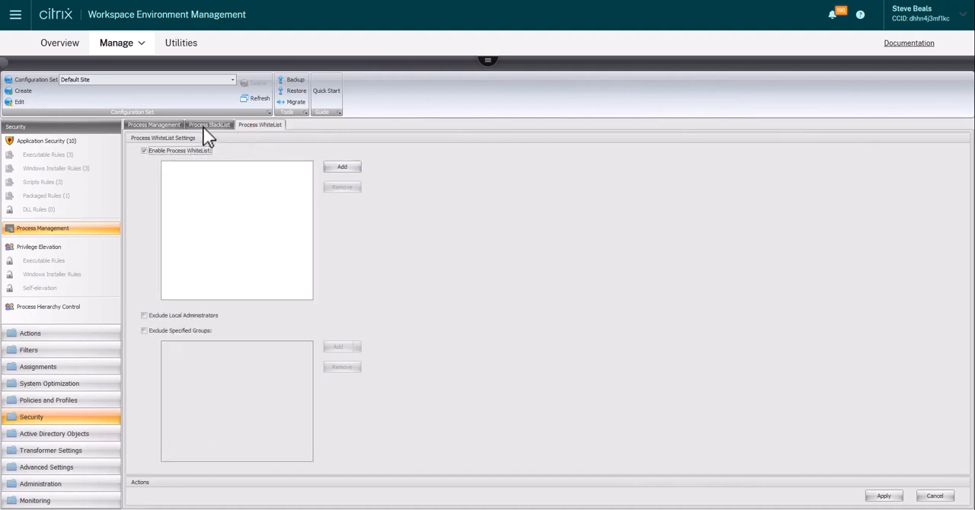
pyautogui.click(208, 125)
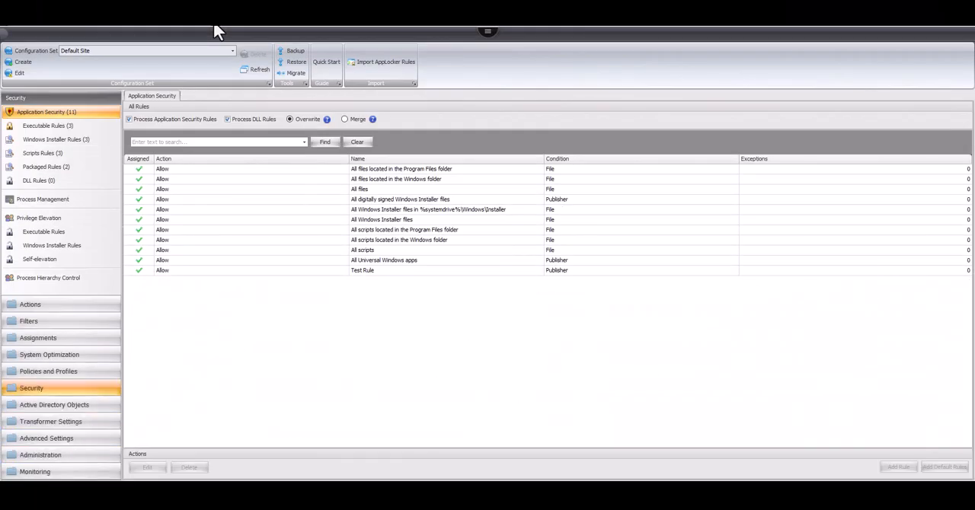
pyautogui.moveTo(49, 125)
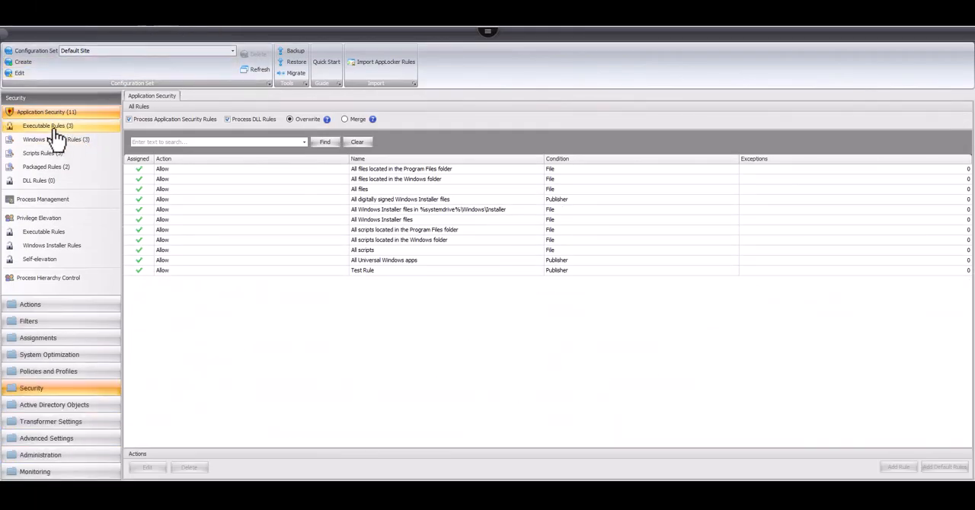
# View the three executable rules and look over the Add Rule form, cancelling without adding
pyautogui.click(49, 125)
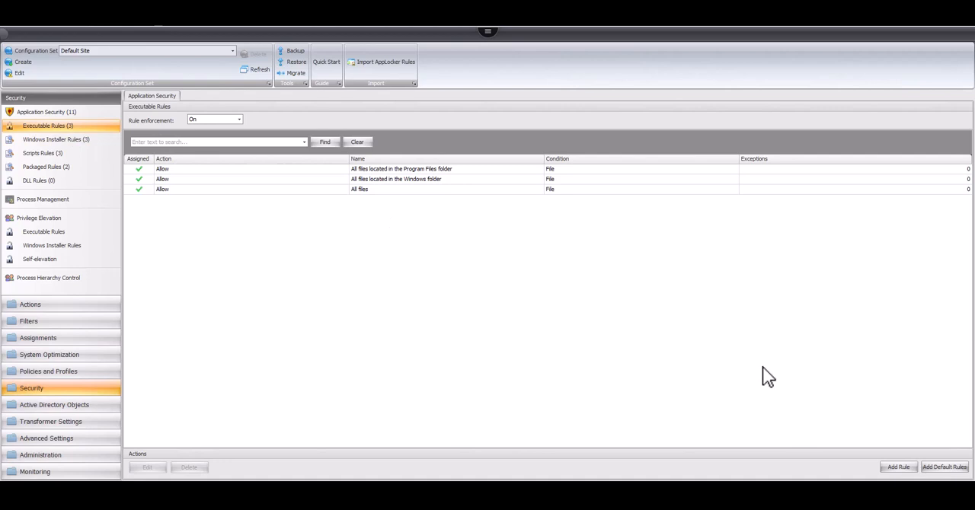
pyautogui.moveTo(621, 330)
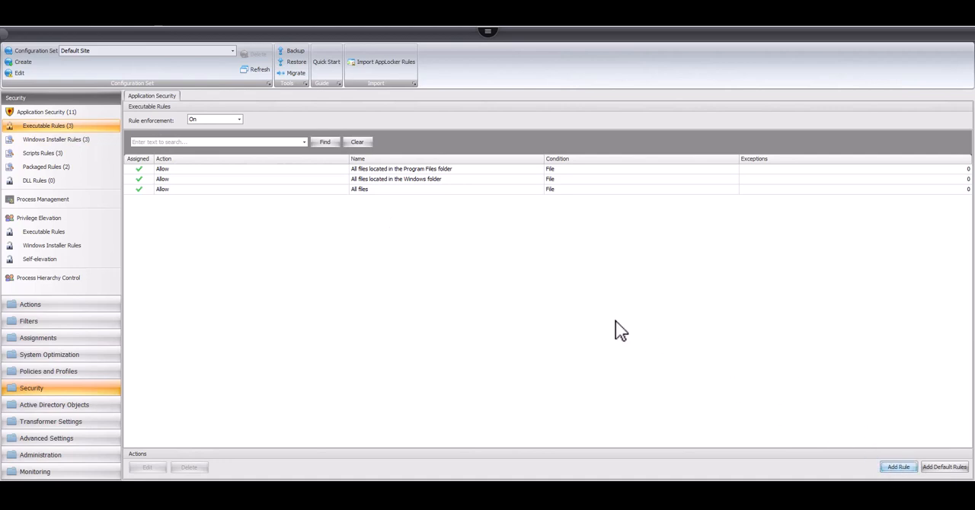
pyautogui.moveTo(897, 467)
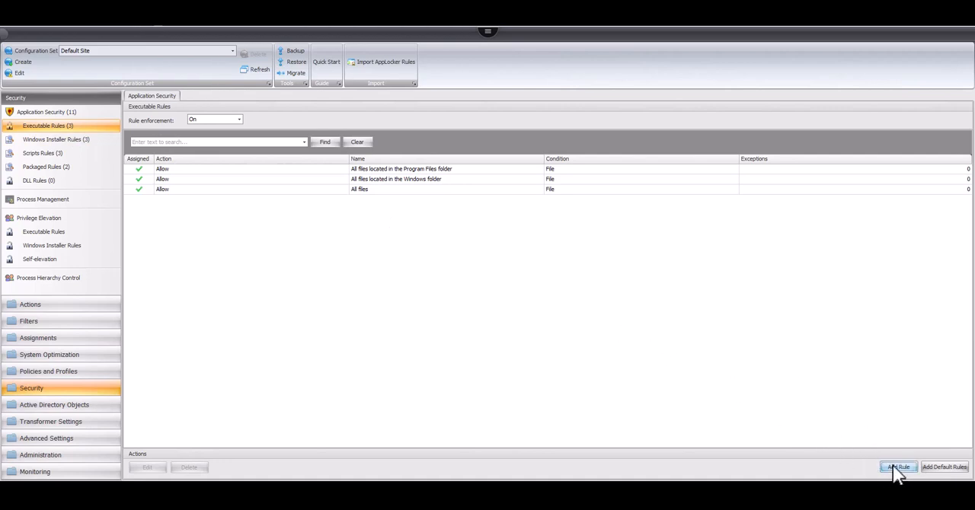
pyautogui.click(898, 466)
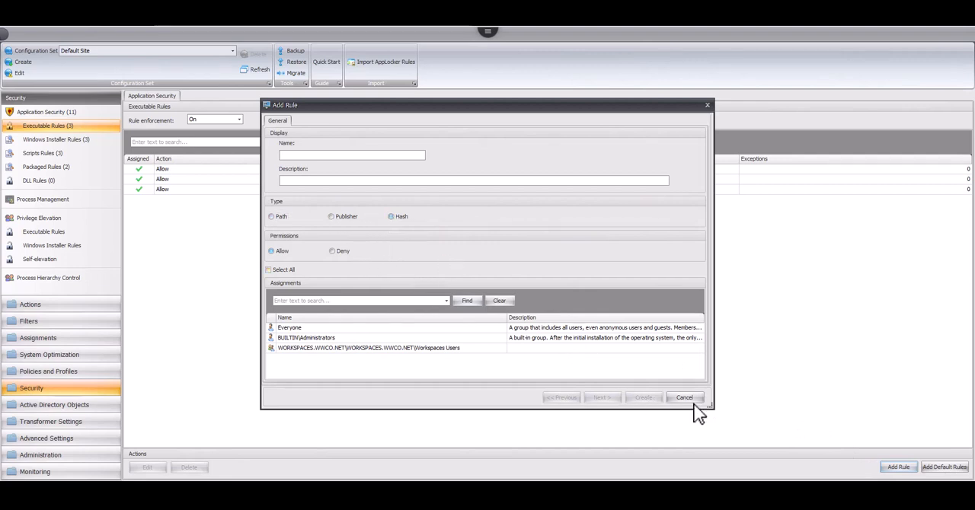
pyautogui.click(682, 396)
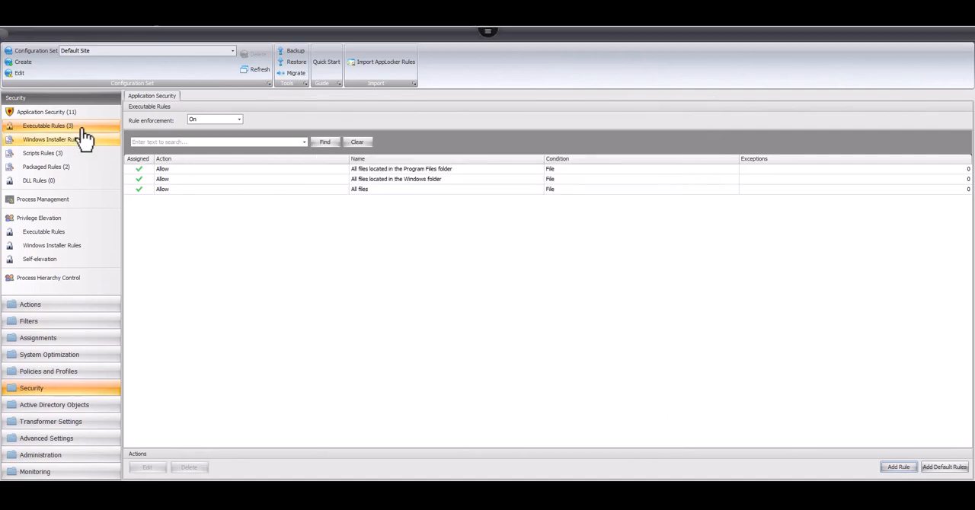
# Select Merge under Application Security and review the Program Files executable rule without changes
pyautogui.click(46, 112)
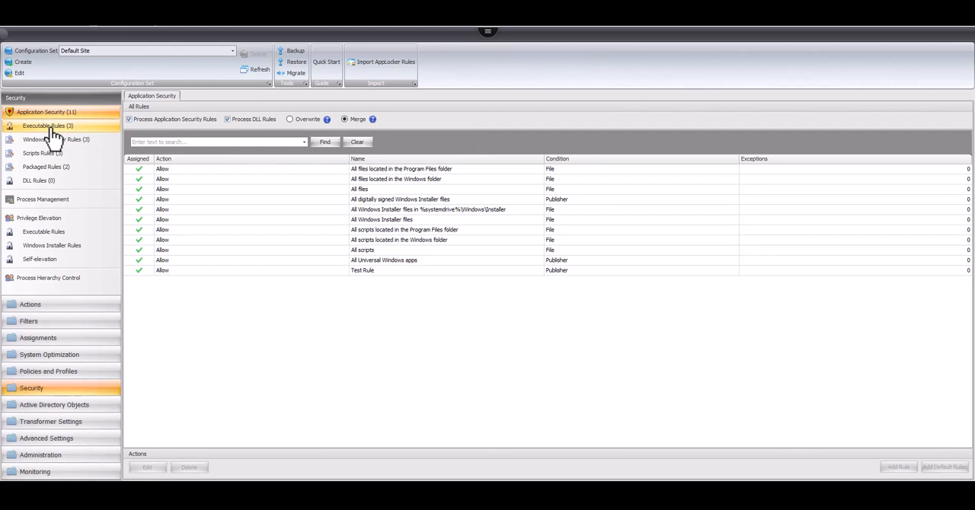
pyautogui.click(47, 125)
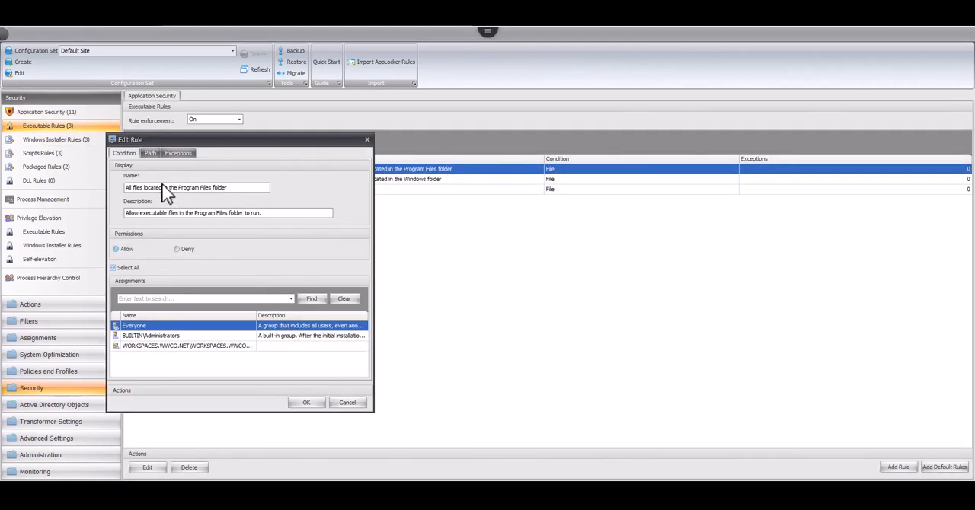
pyautogui.moveTo(347, 402)
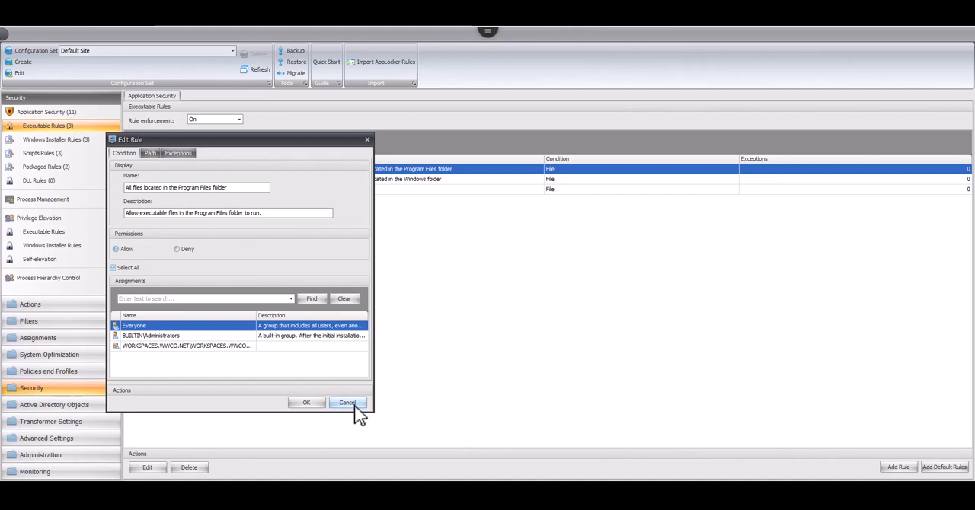
pyautogui.click(348, 403)
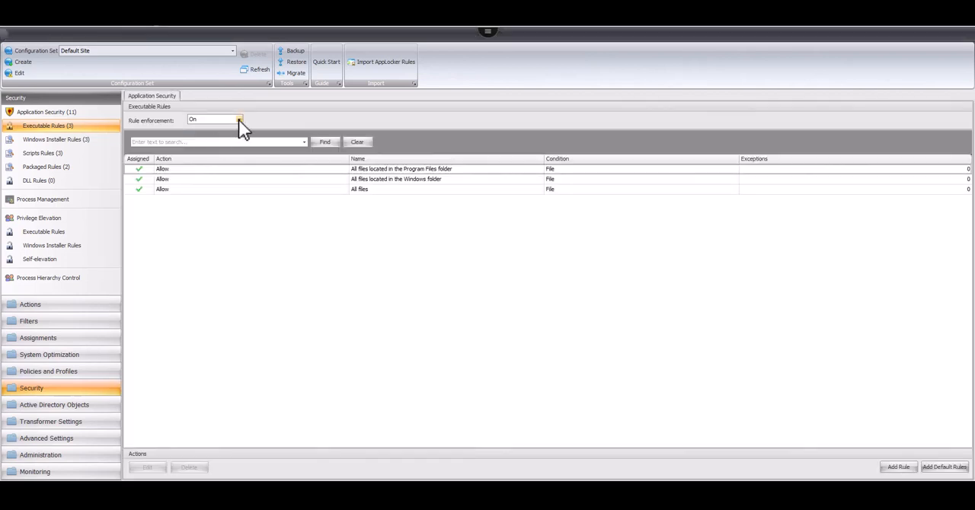
pyautogui.click(238, 118)
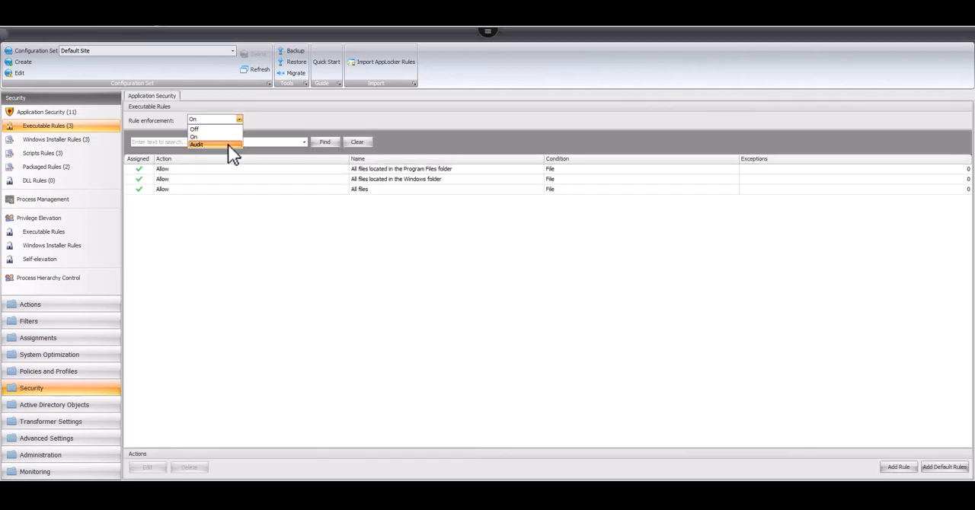
# Set executable rule enforcement to Audit mode
pyautogui.click(198, 144)
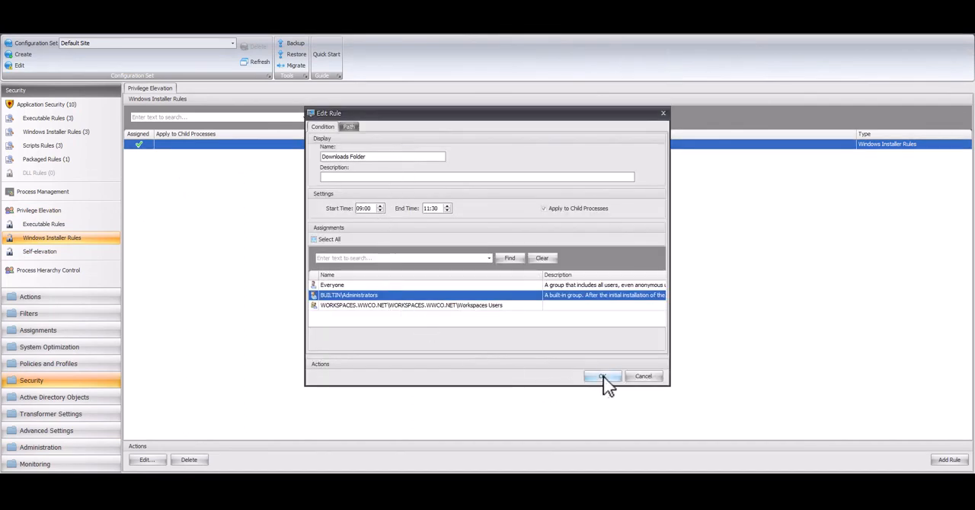
# Review the Downloads Folder rule's Path, close it, and show all privilege elevation rules
pyautogui.click(348, 126)
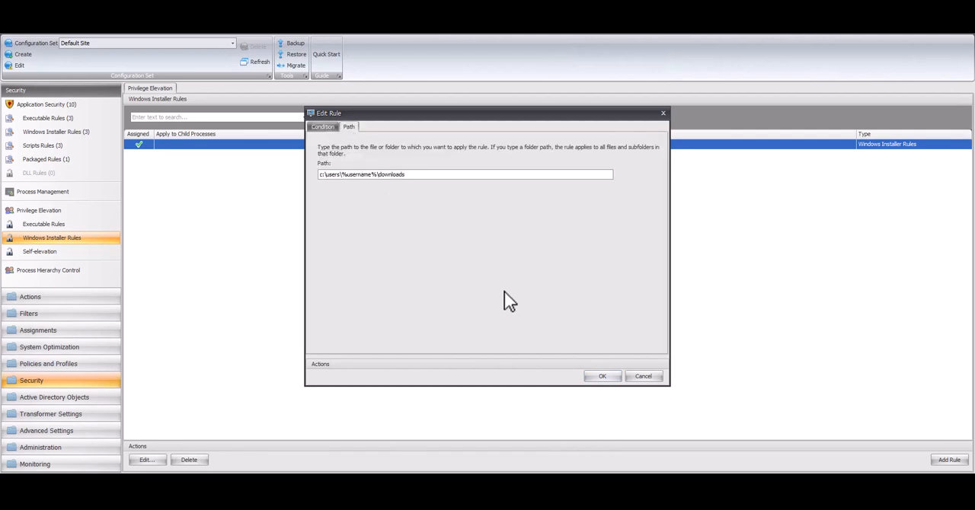
pyautogui.click(602, 376)
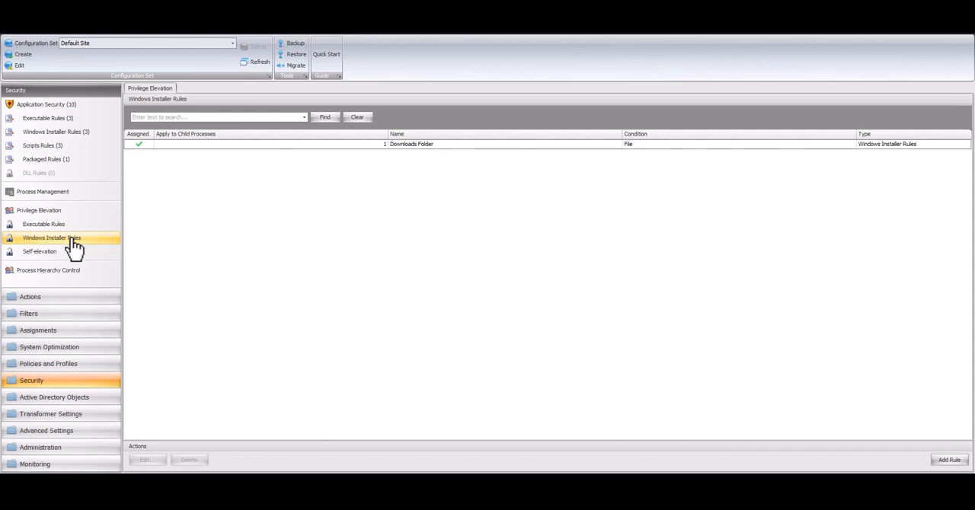
pyautogui.moveTo(74, 247)
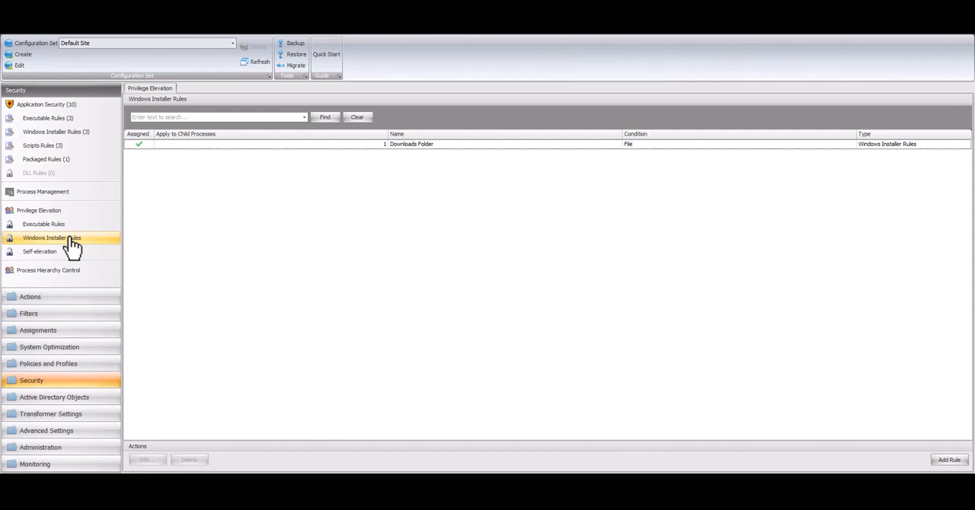
pyautogui.click(40, 211)
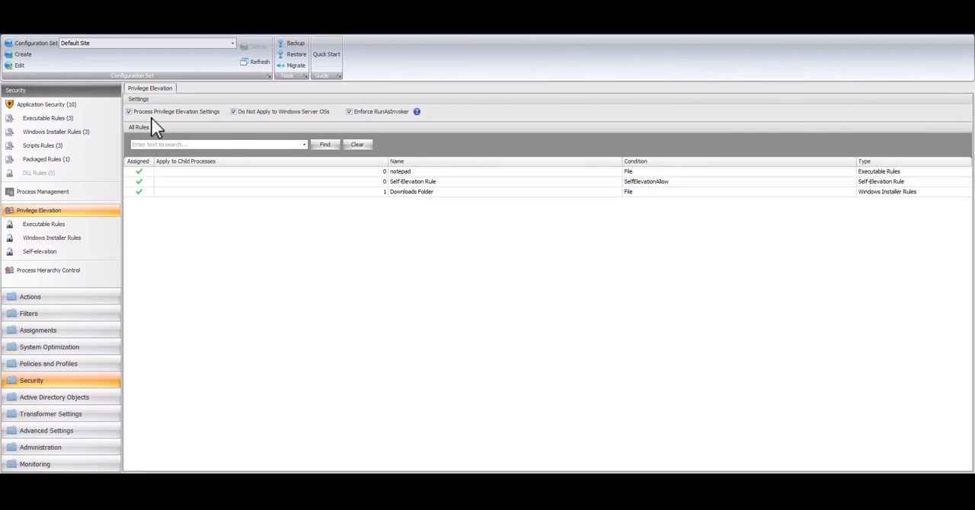
pyautogui.moveTo(185, 125)
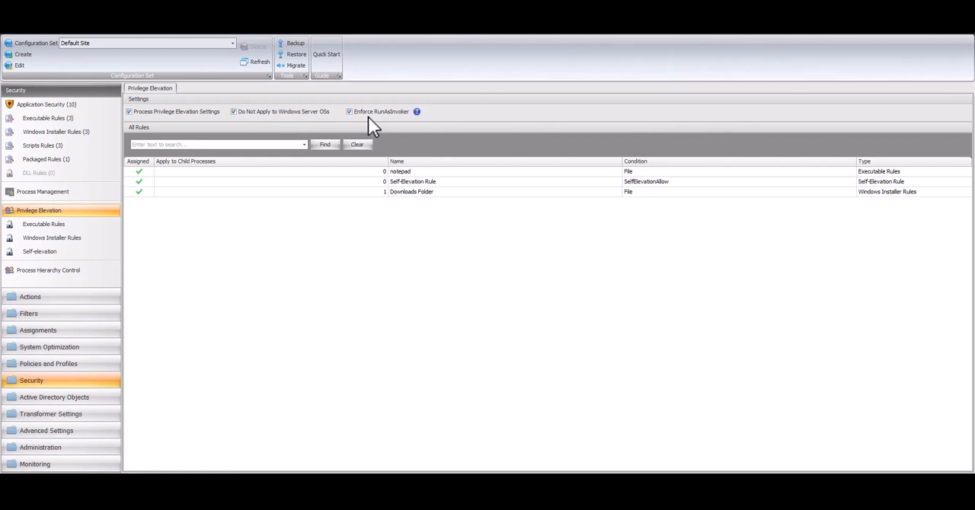
# Show the privilege elevation executable rules holding the notepad rule
pyautogui.click(42, 224)
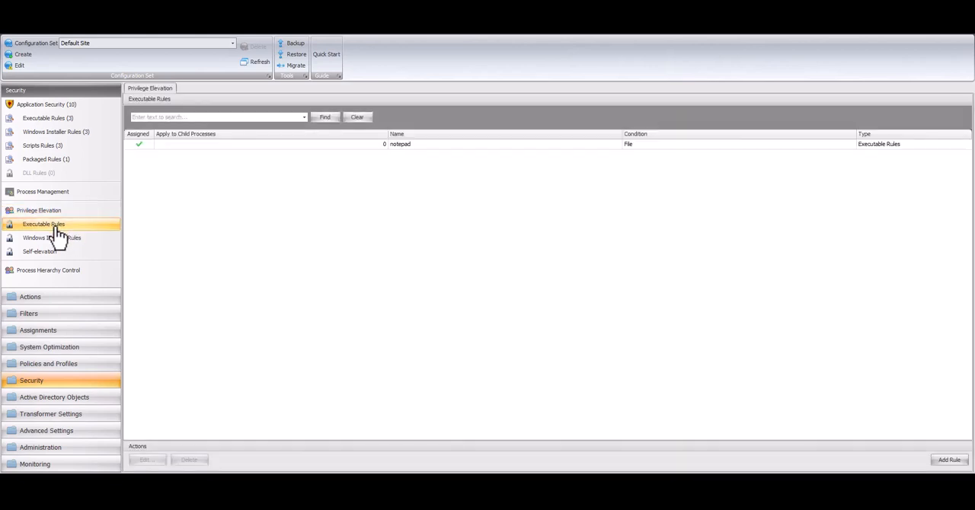
# Look over the Windows Installer elevation rules, then show the self-elevation settings
pyautogui.click(52, 238)
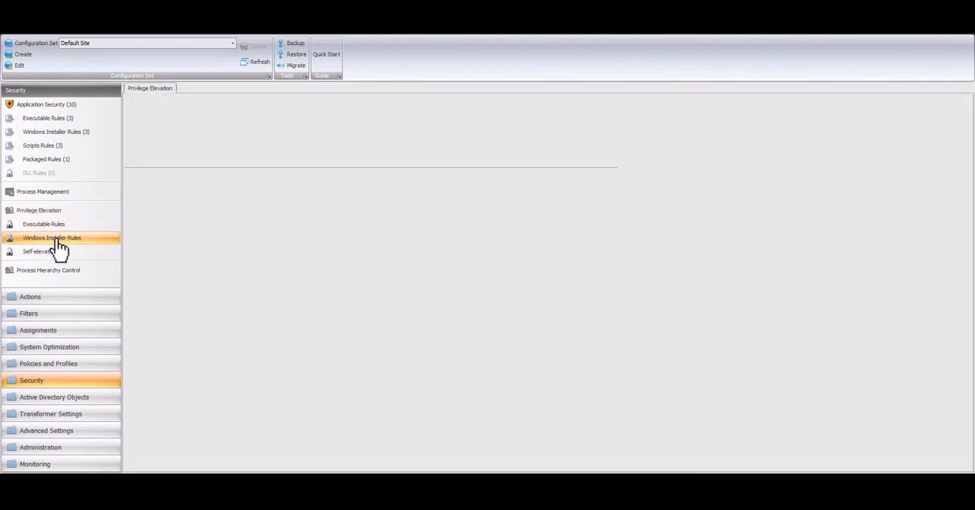
pyautogui.click(52, 238)
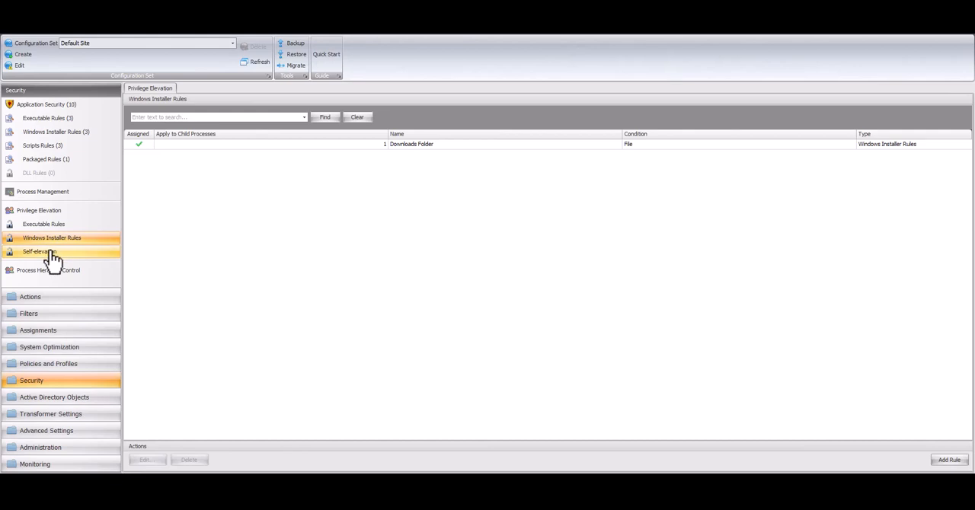
pyautogui.click(40, 251)
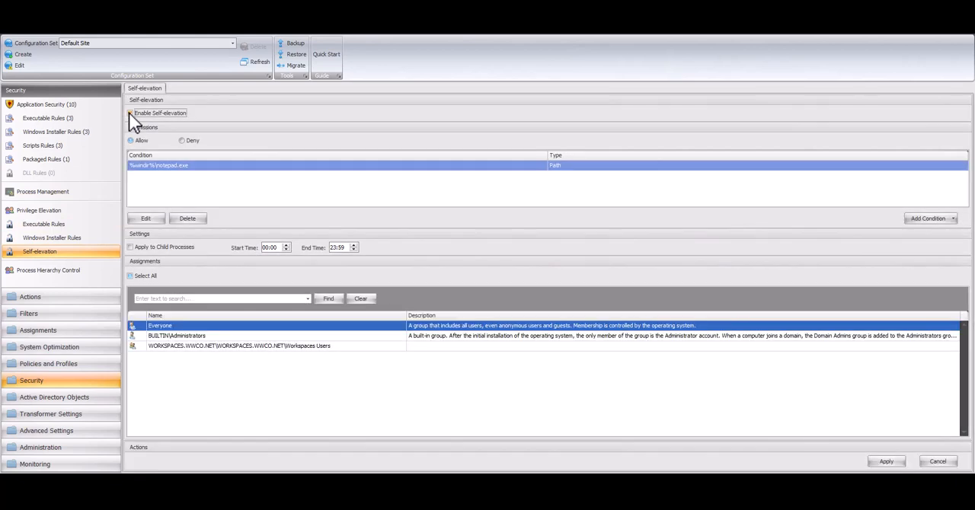
# Show Process Hierarchy Control, enabled with an empty rules list
pyautogui.click(130, 113)
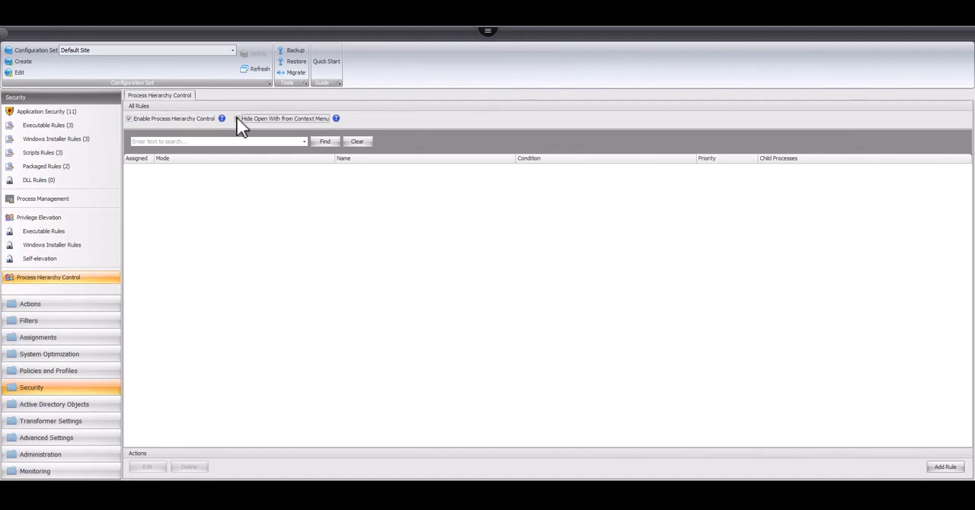
# Hide the Open With context menu option and start a Path-type rule named LimitNotePad
pyautogui.click(237, 119)
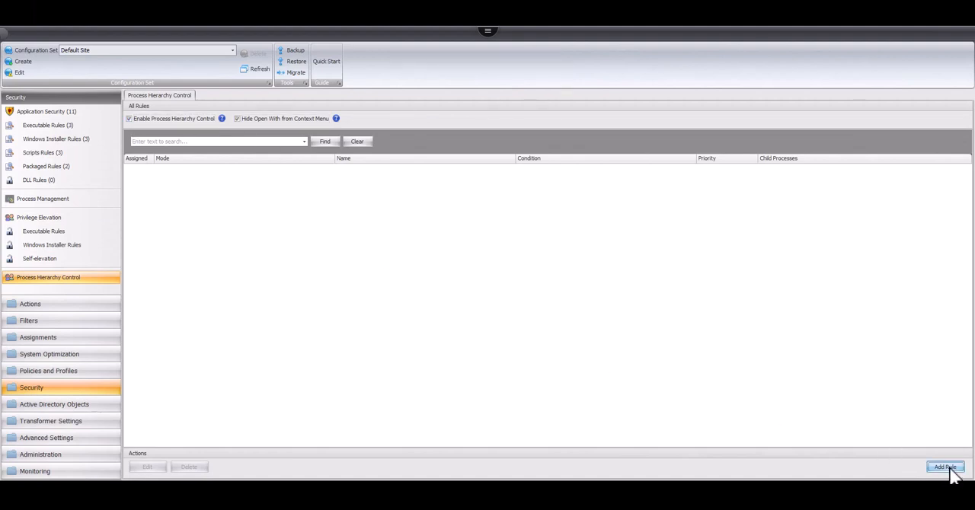
pyautogui.click(945, 466)
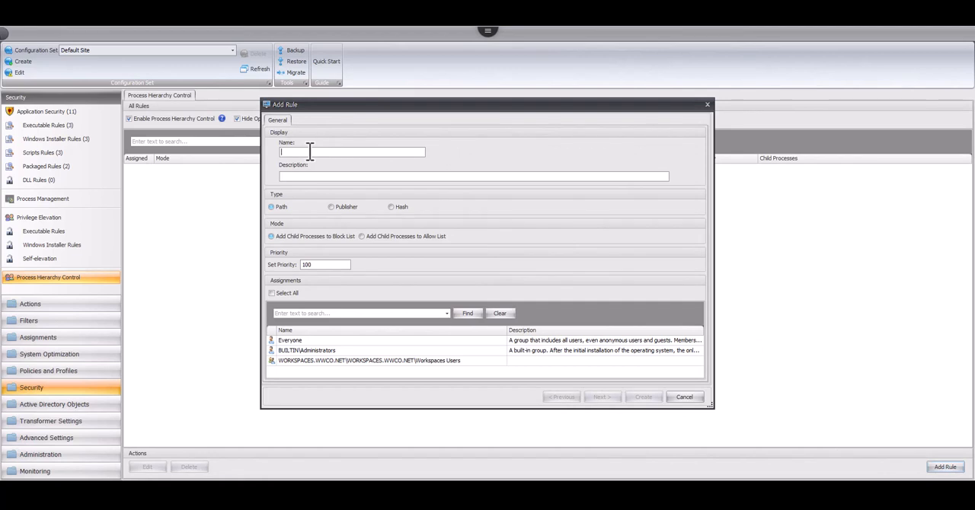
pyautogui.moveTo(469, 145)
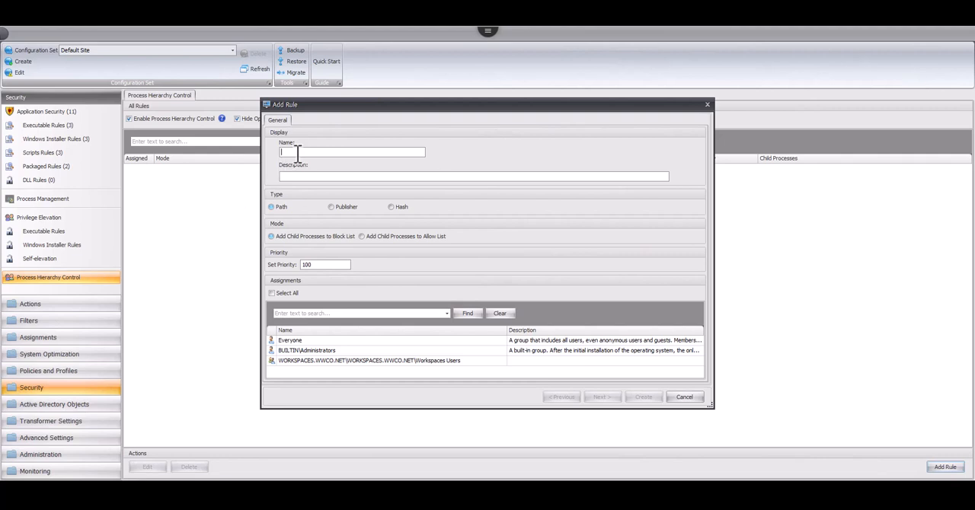
pyautogui.write('LimitNotePad')
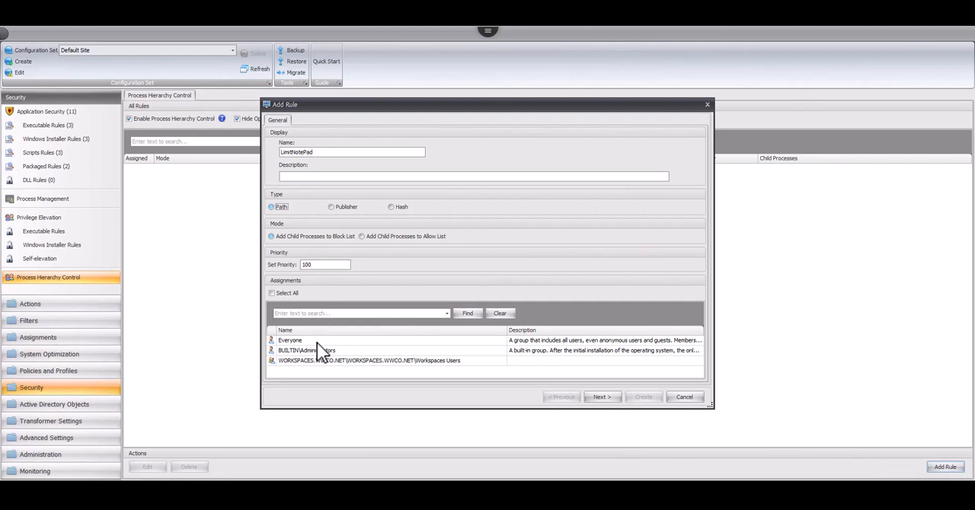
pyautogui.click(602, 396)
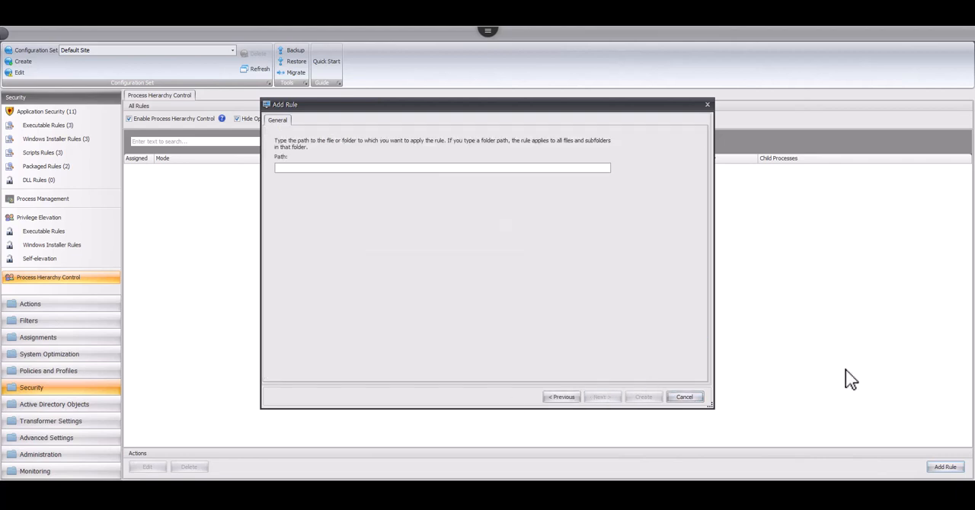
# Set the parent process path to c:\windows\system32 and advance to the child process step
pyautogui.write('c:\\windows\\system32\\')
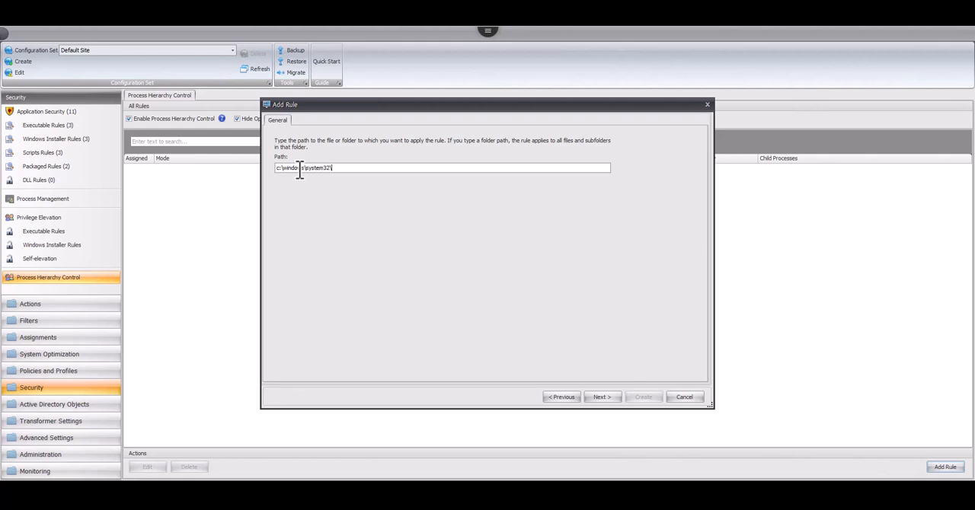
pyautogui.click(601, 396)
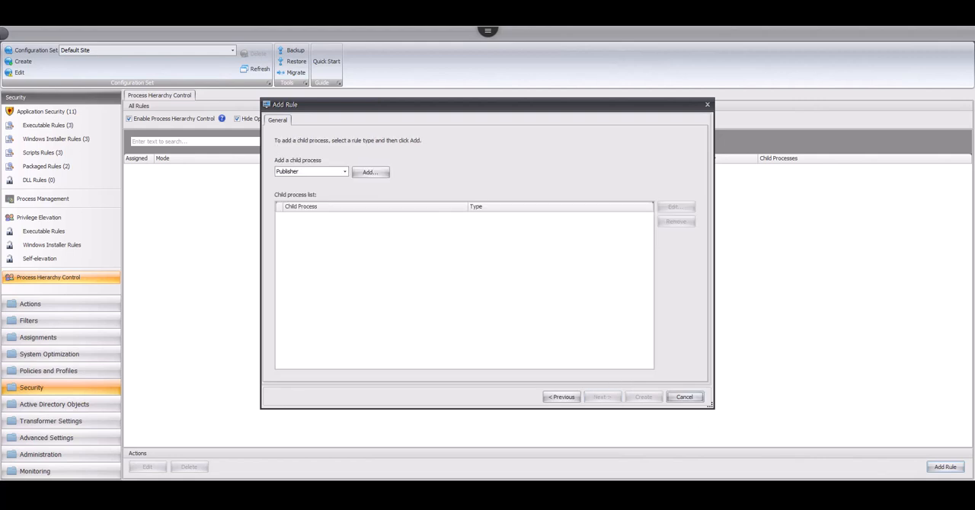
pyautogui.moveTo(390, 229)
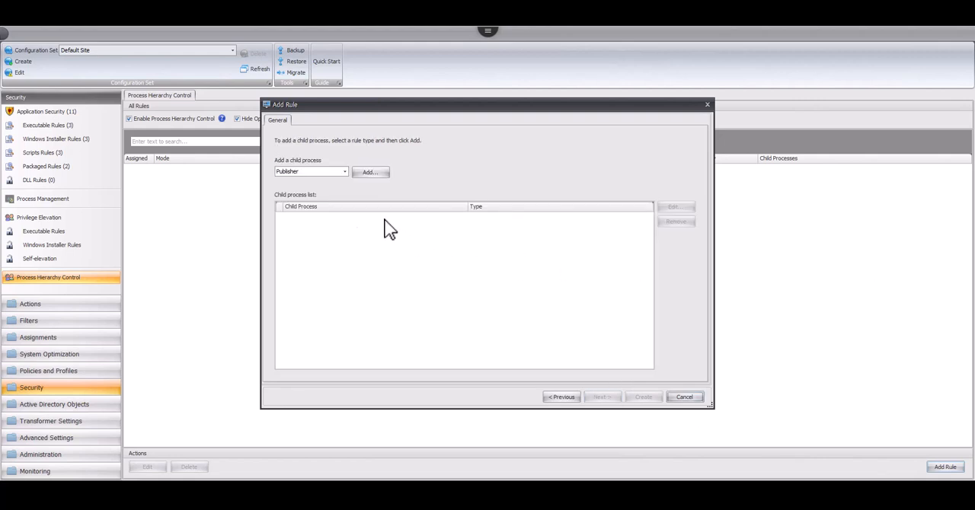
# Switch the child process type from Publisher to Path and begin entering its path as c:\
pyautogui.click(369, 172)
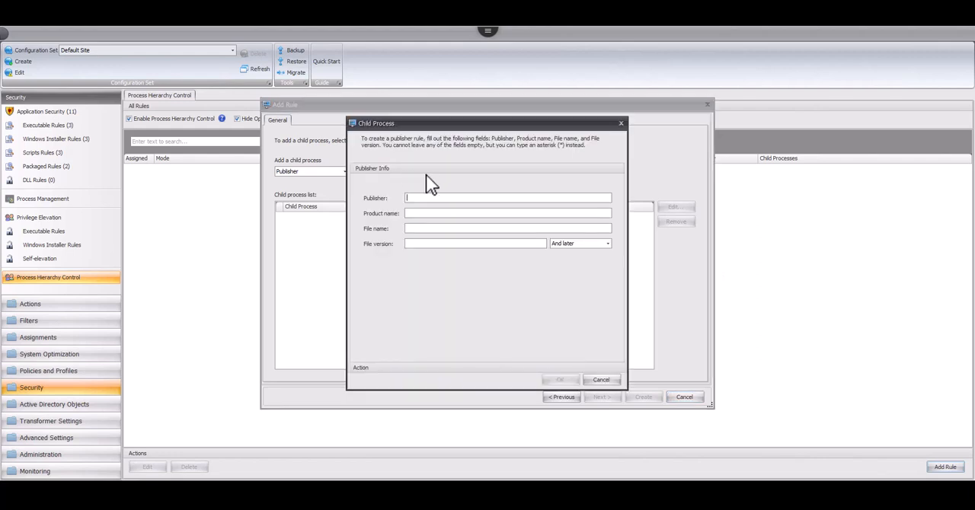
pyautogui.click(600, 380)
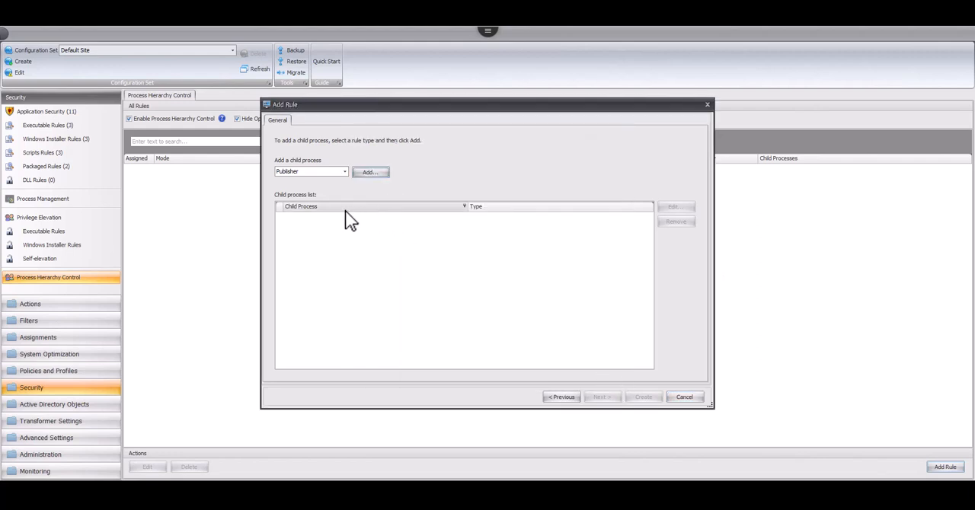
pyautogui.click(310, 172)
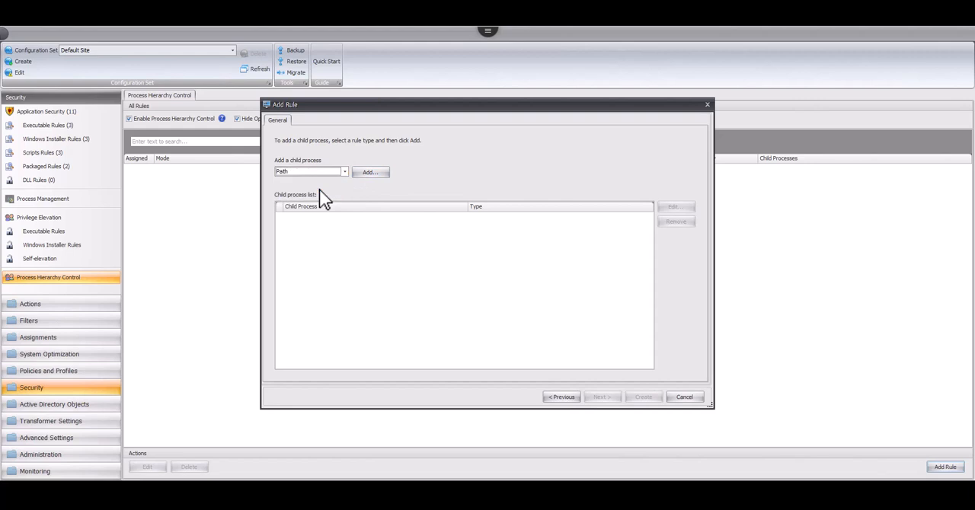
pyautogui.click(369, 172)
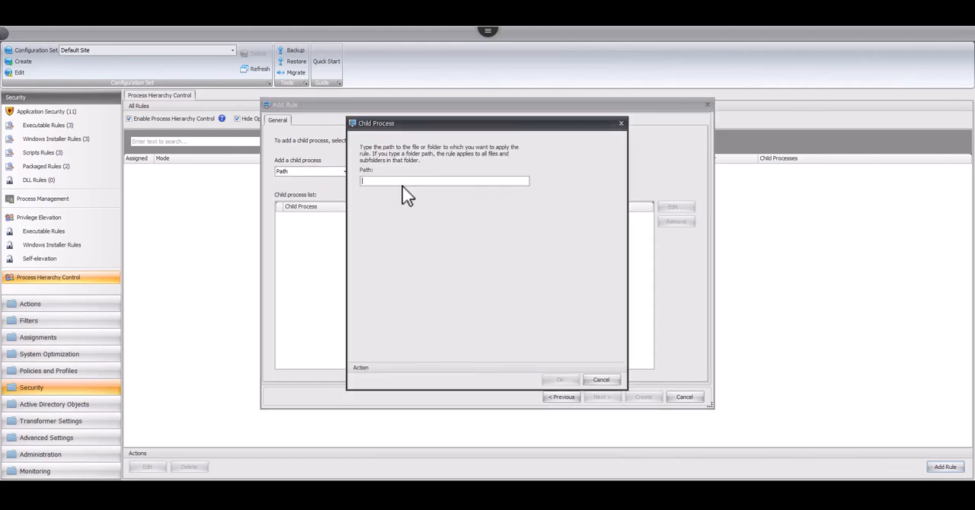
pyautogui.write('c:\\')
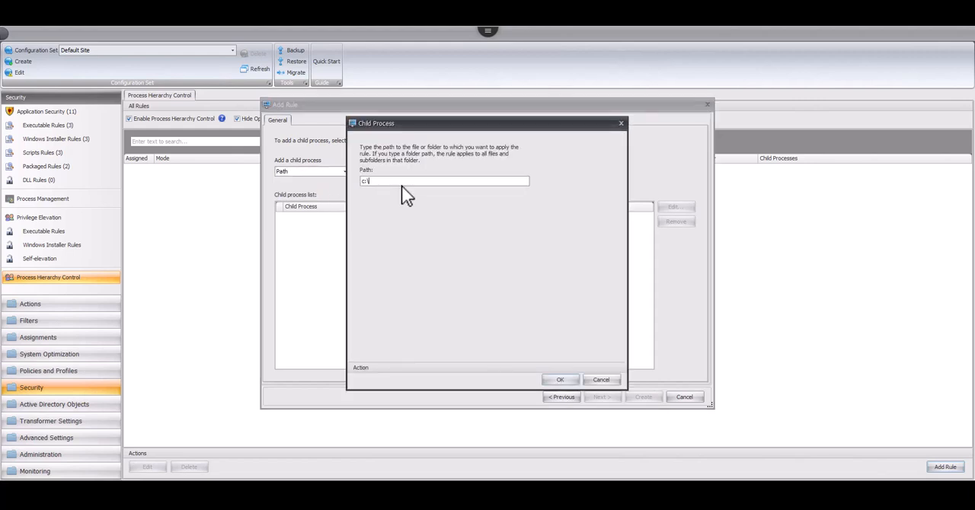